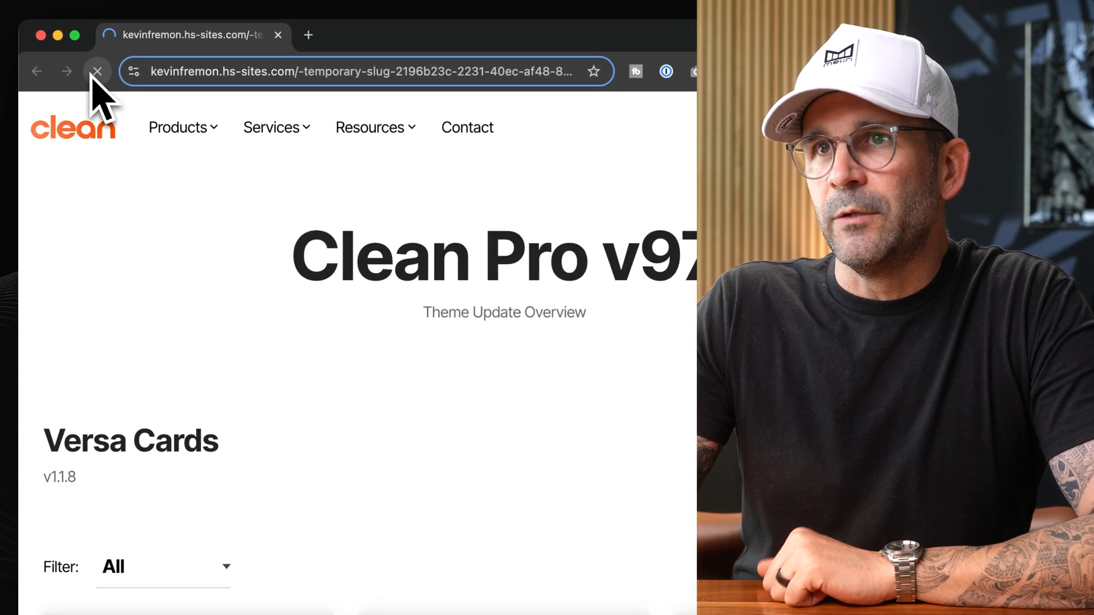
Reload the Clean Pro v97 demo page and preview the Products and Services mega menus
left_click(97, 71)
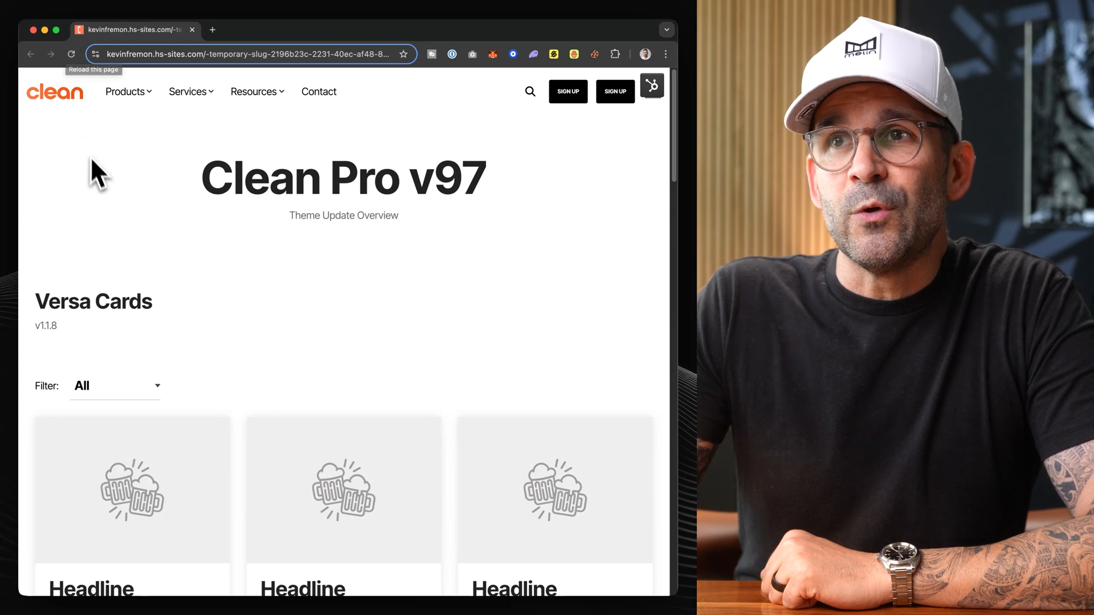
mouse_move(113, 202)
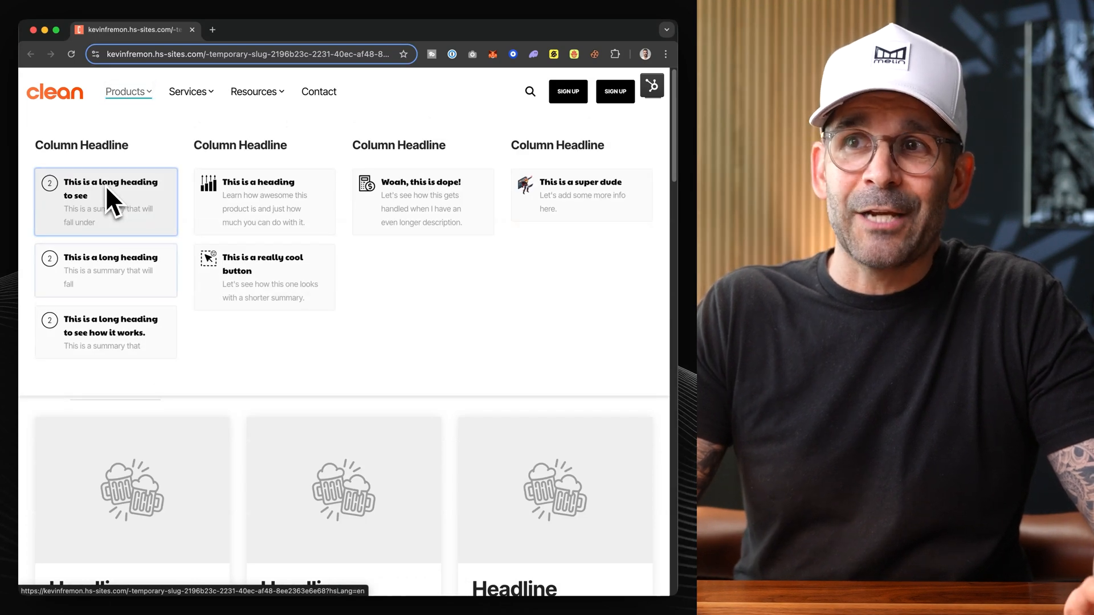
left_click(264, 277)
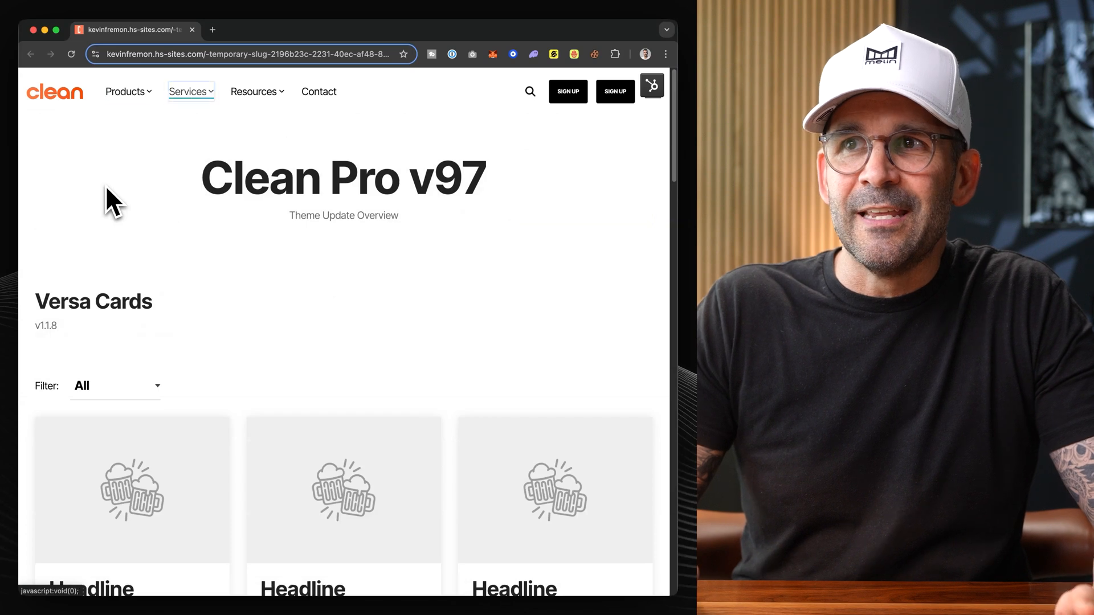
left_click(189, 92)
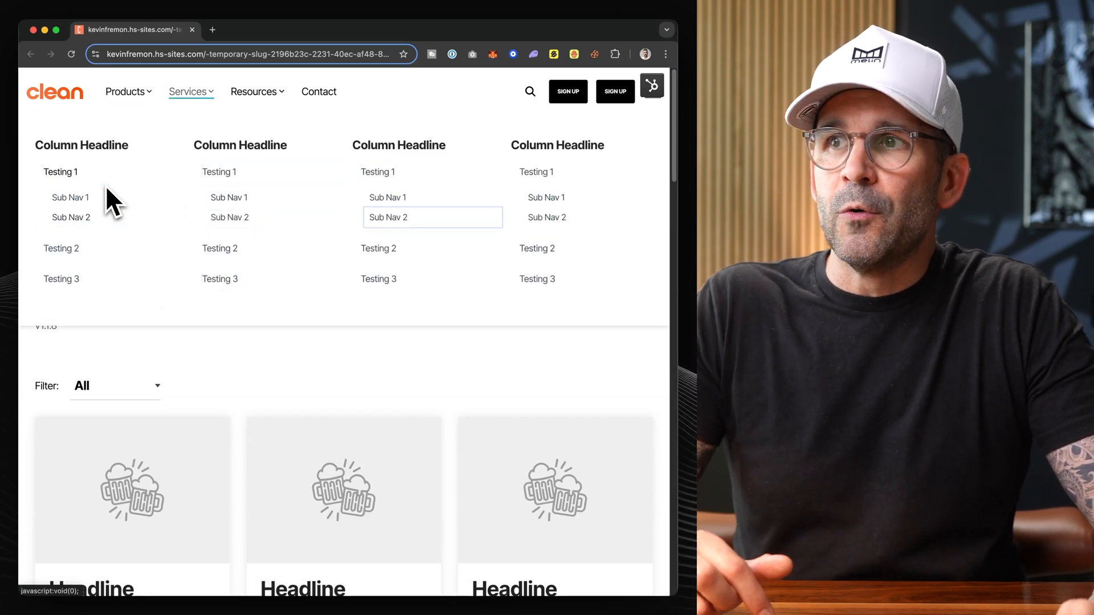
left_click(536, 279)
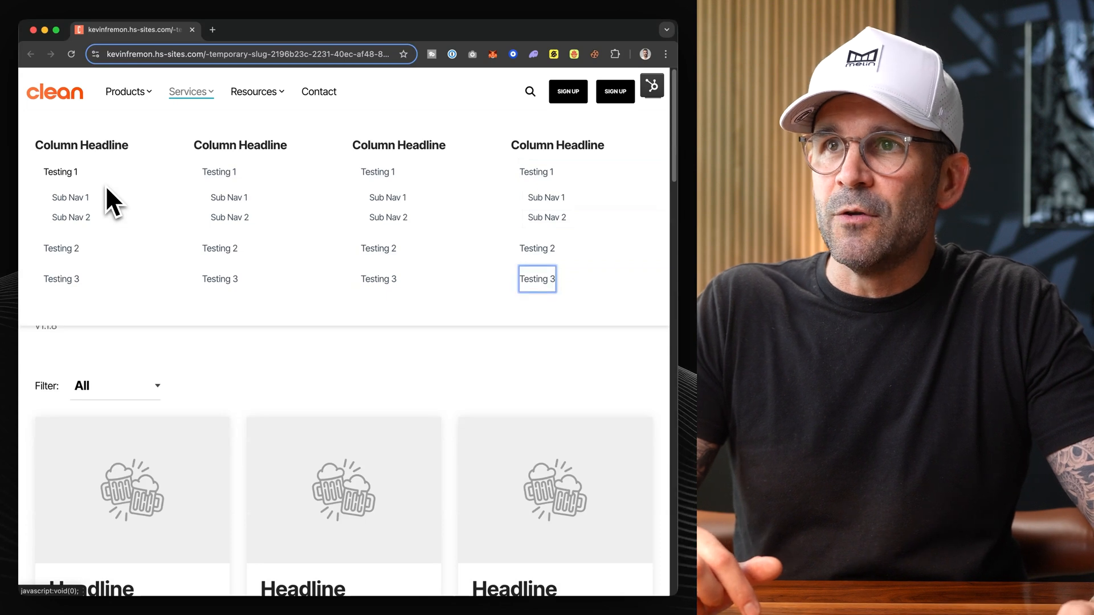
left_click(254, 91)
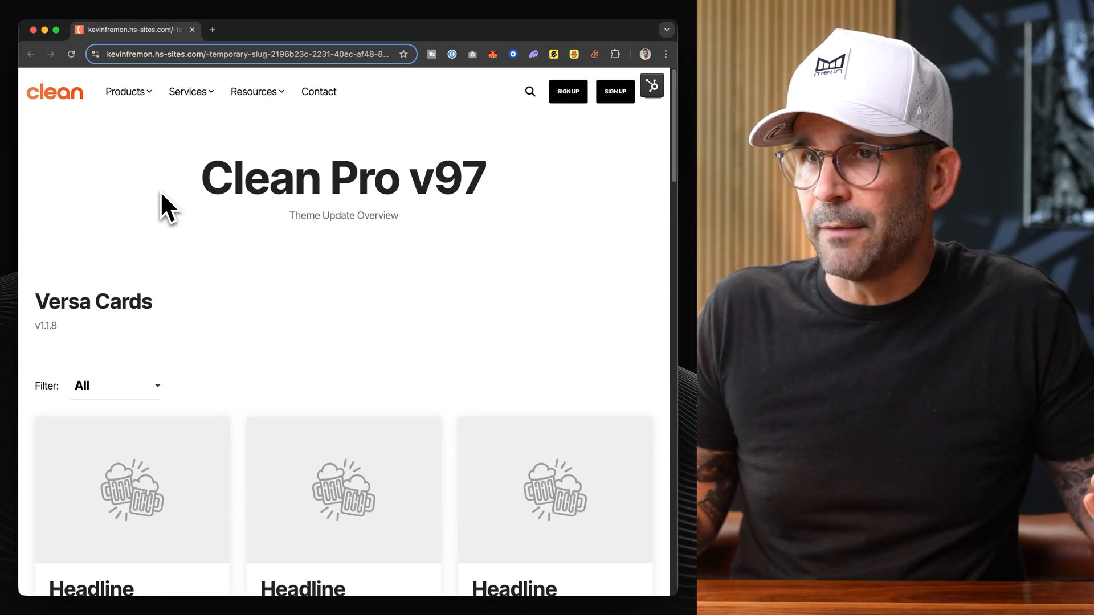
mouse_move(193, 268)
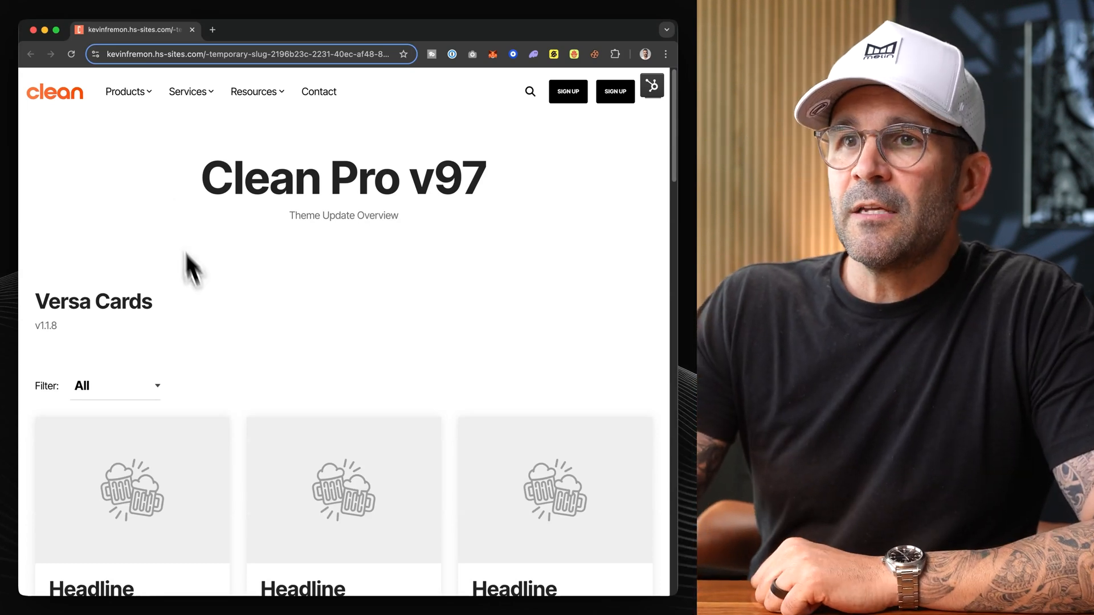
Check the Versa Cards filter, leaving it on All, then close the card modal
scroll("down", 3)
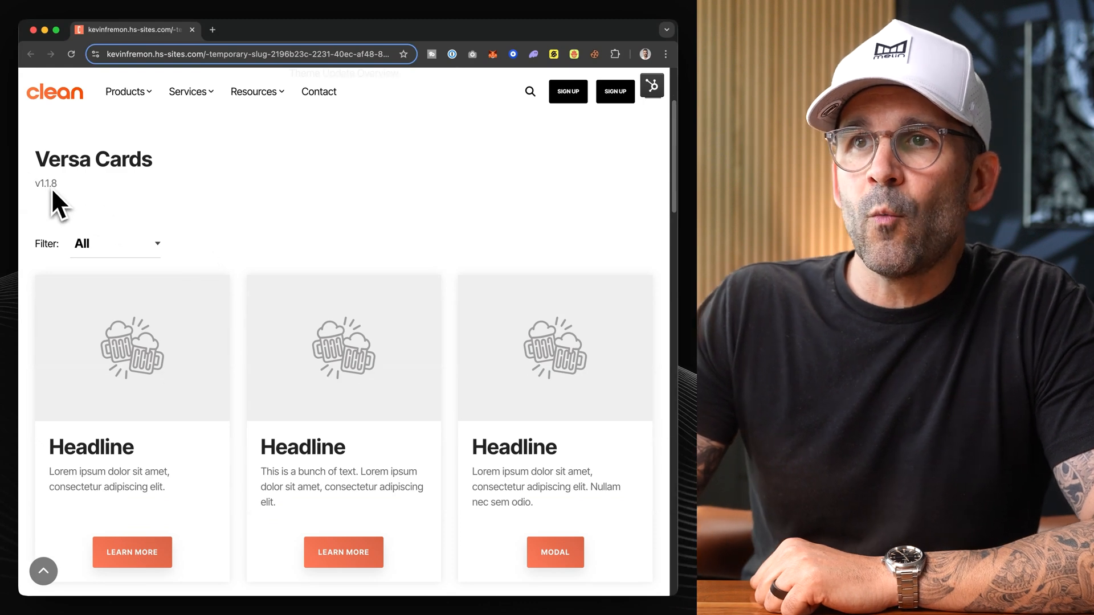
scroll("up", 3)
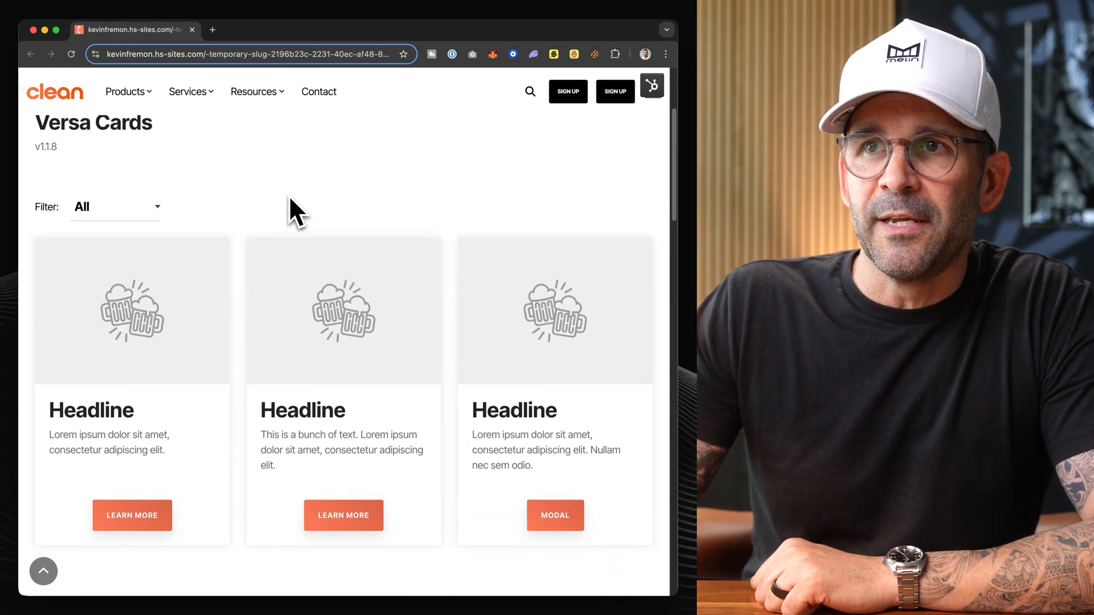
left_click(116, 206)
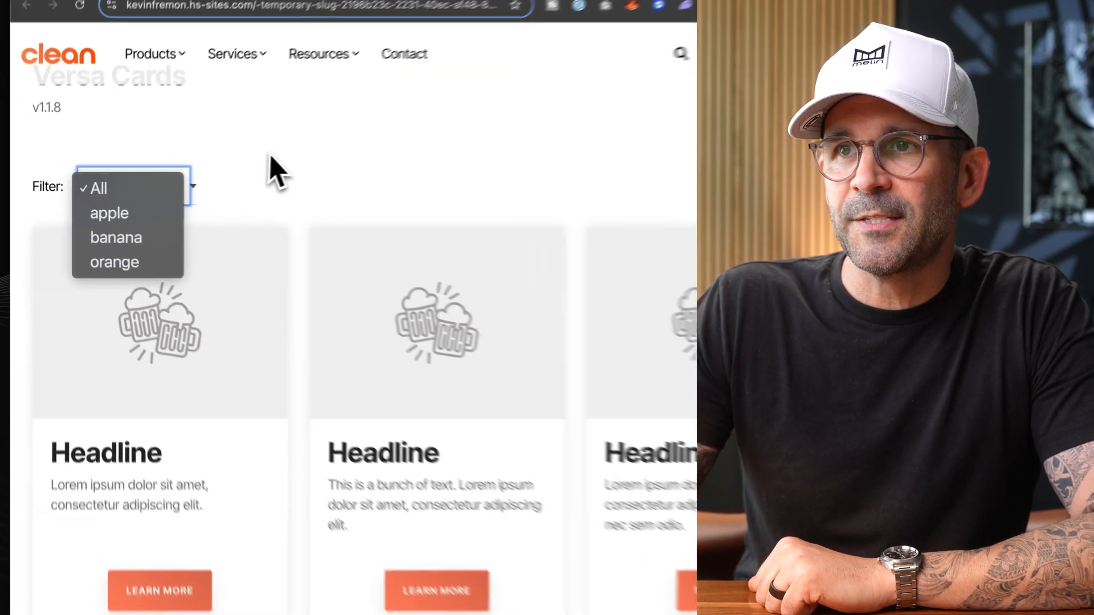
left_click(98, 188)
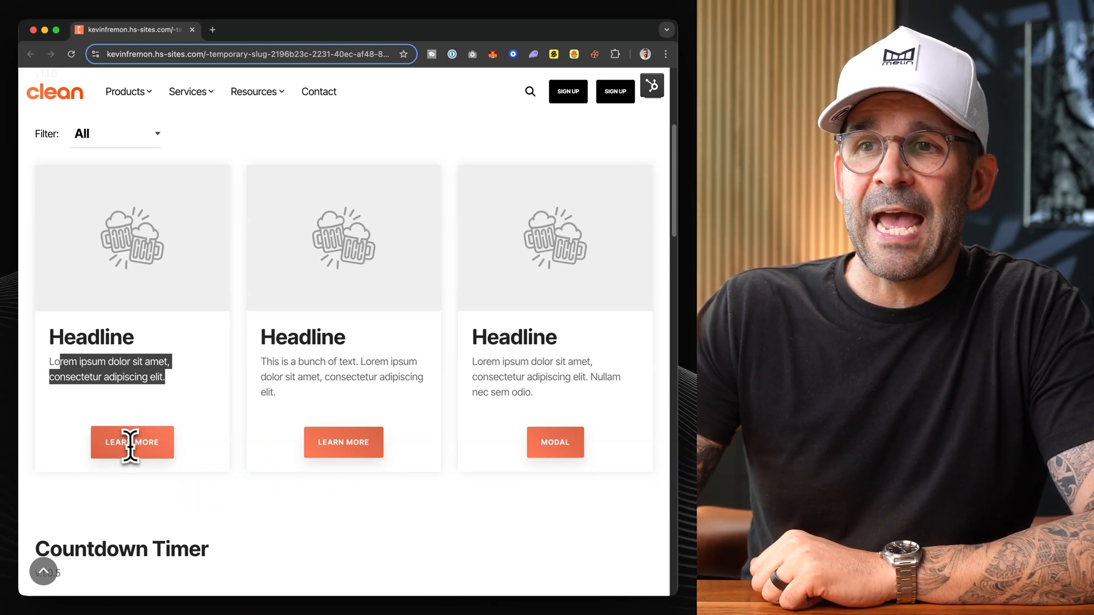
mouse_move(343, 450)
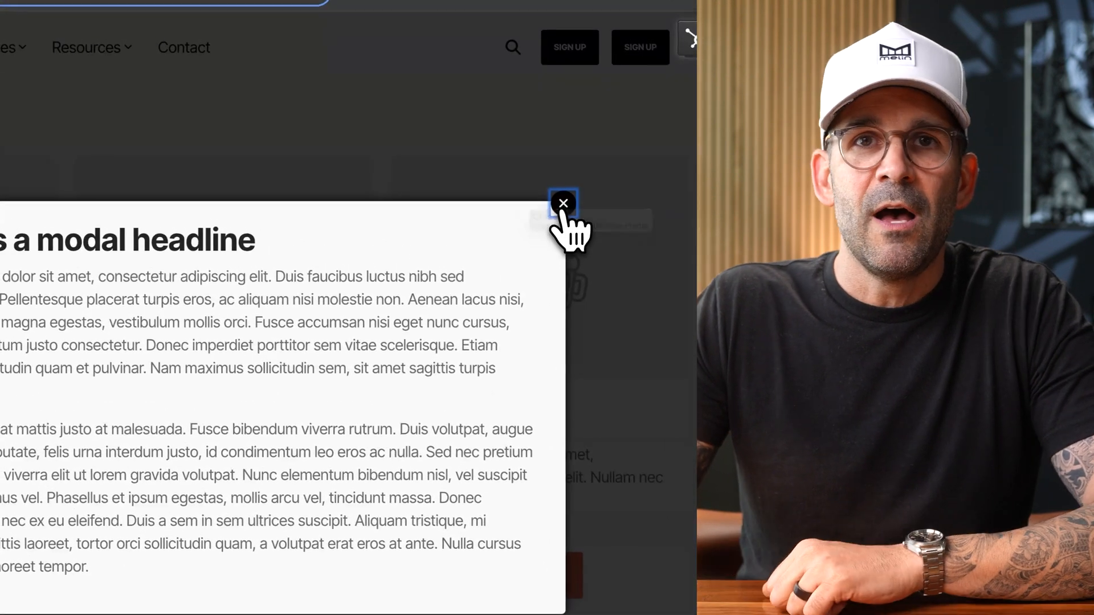
left_click(563, 204)
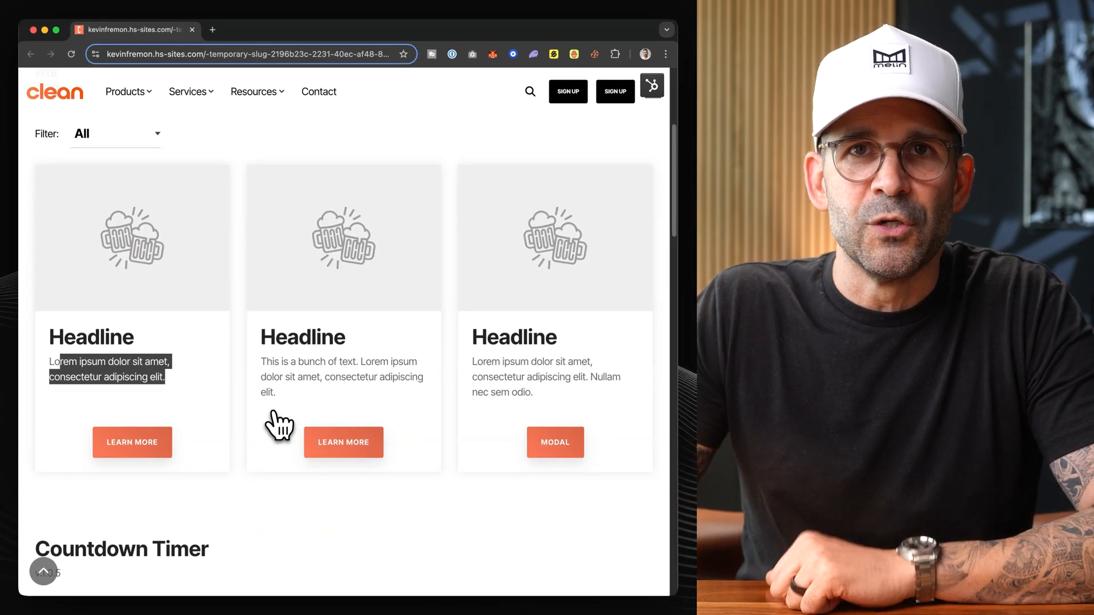
scroll("down", 3)
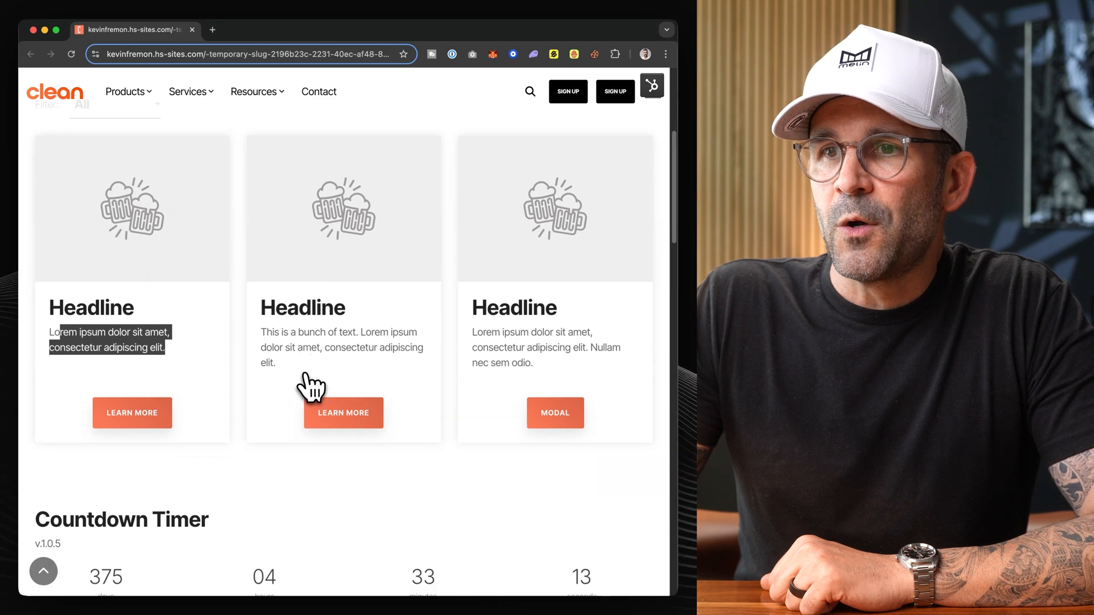
Scroll past the two live countdown timers to the Product Detail v1.0.2 section
scroll("down", 3)
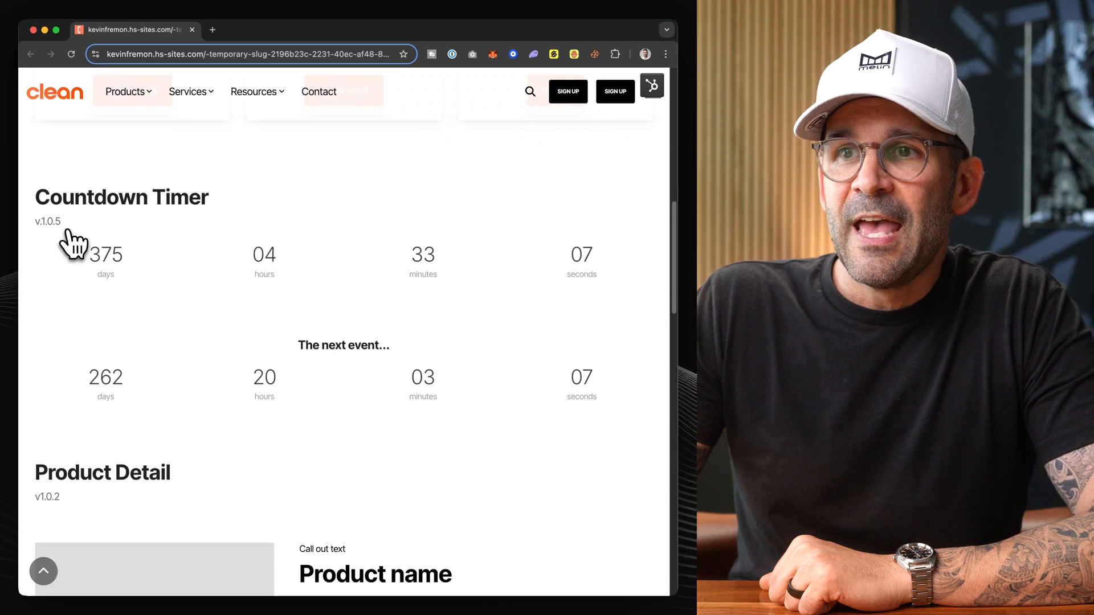
mouse_move(125, 279)
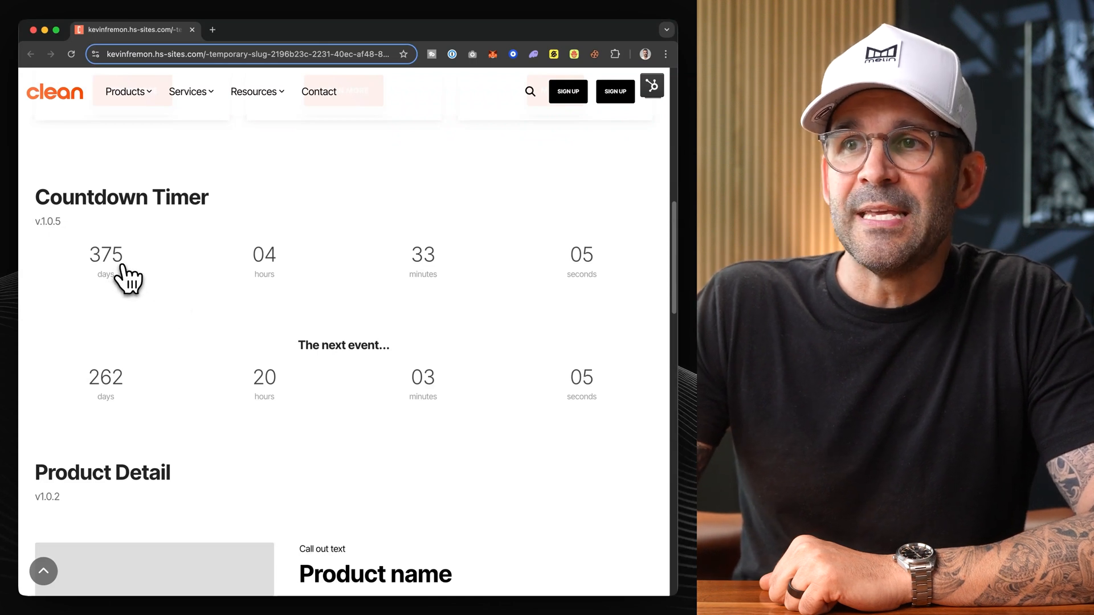
mouse_move(265, 335)
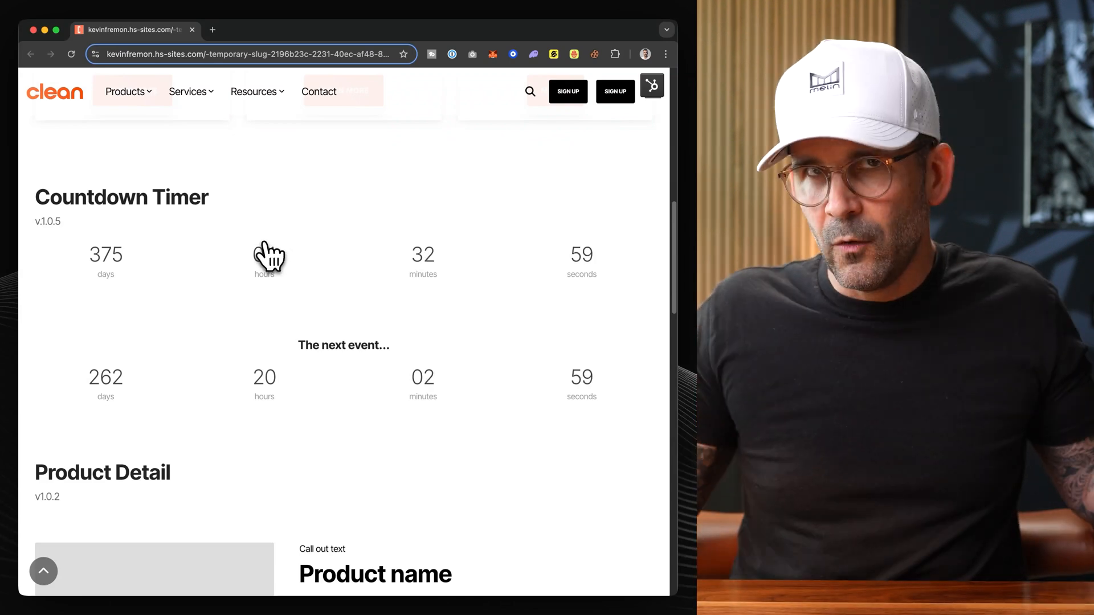
mouse_move(302, 333)
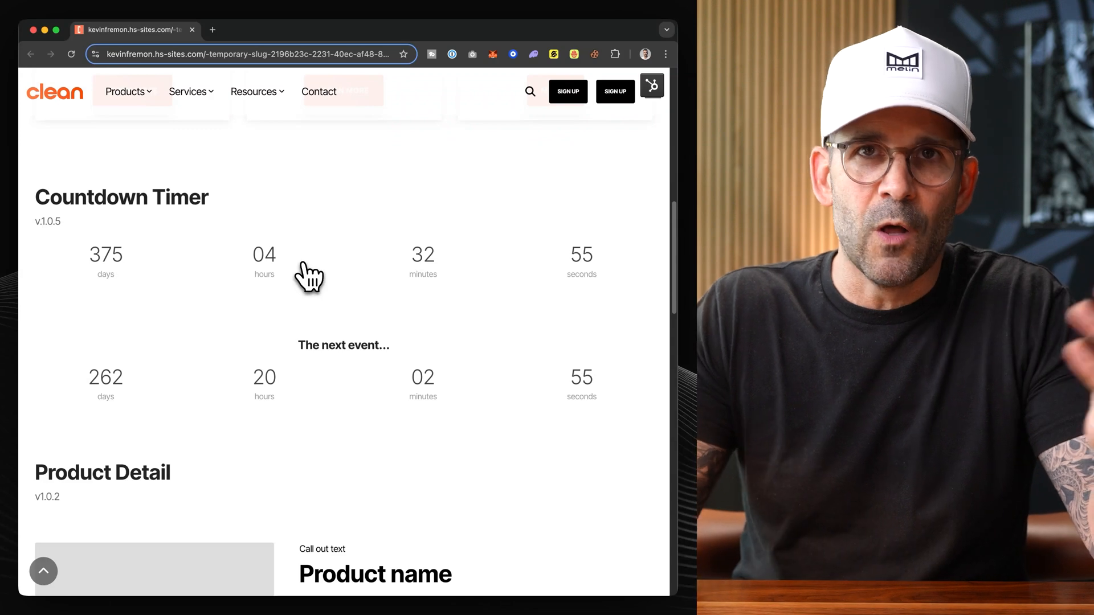
scroll("down", 3)
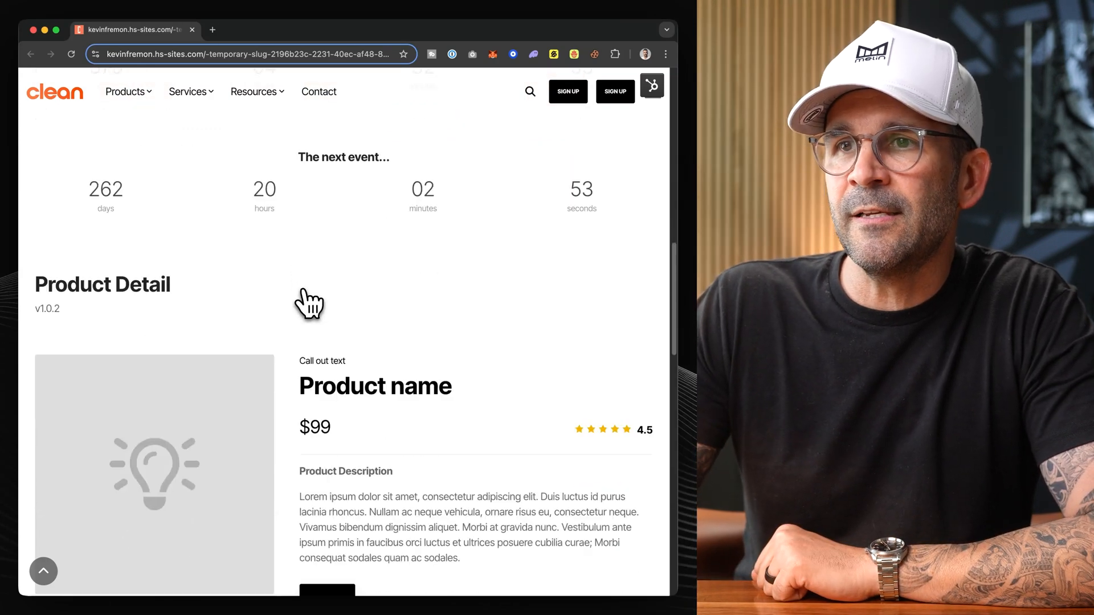
scroll("down", 3)
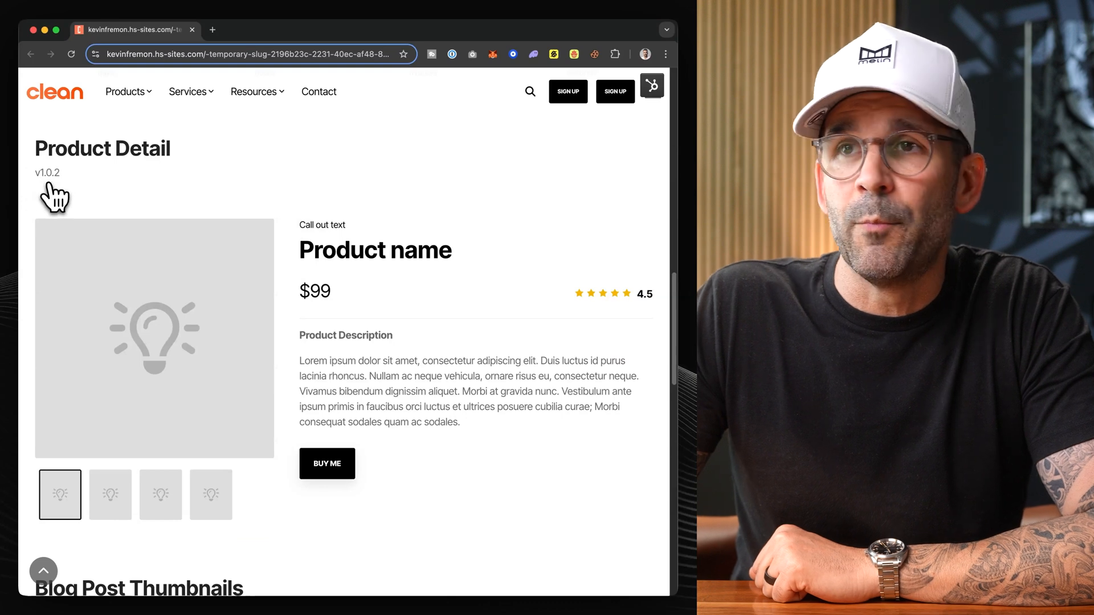
scroll("down", 3)
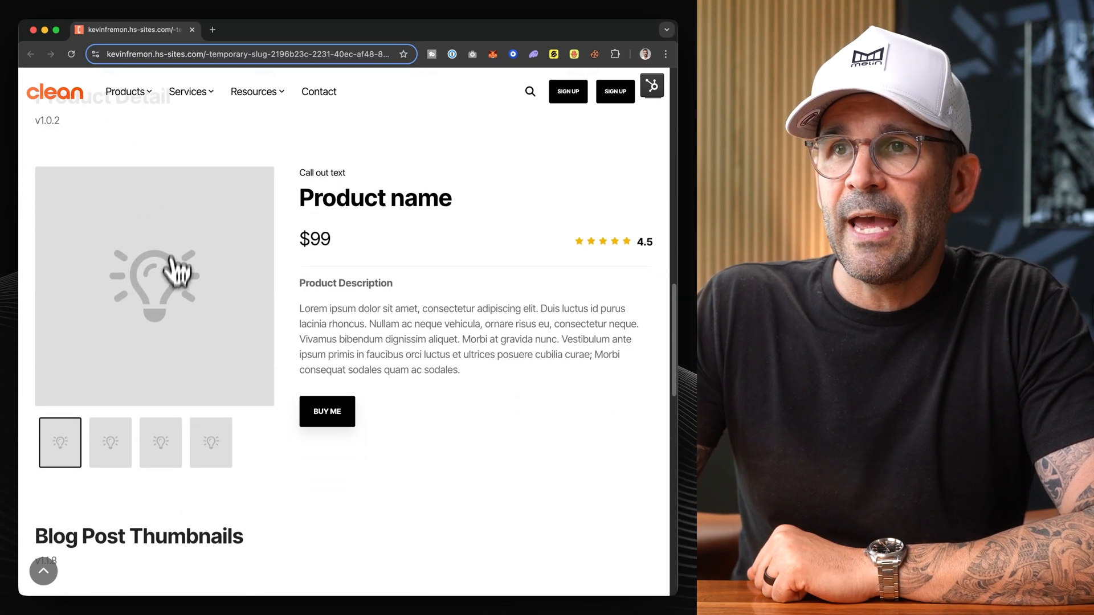
left_click(155, 286)
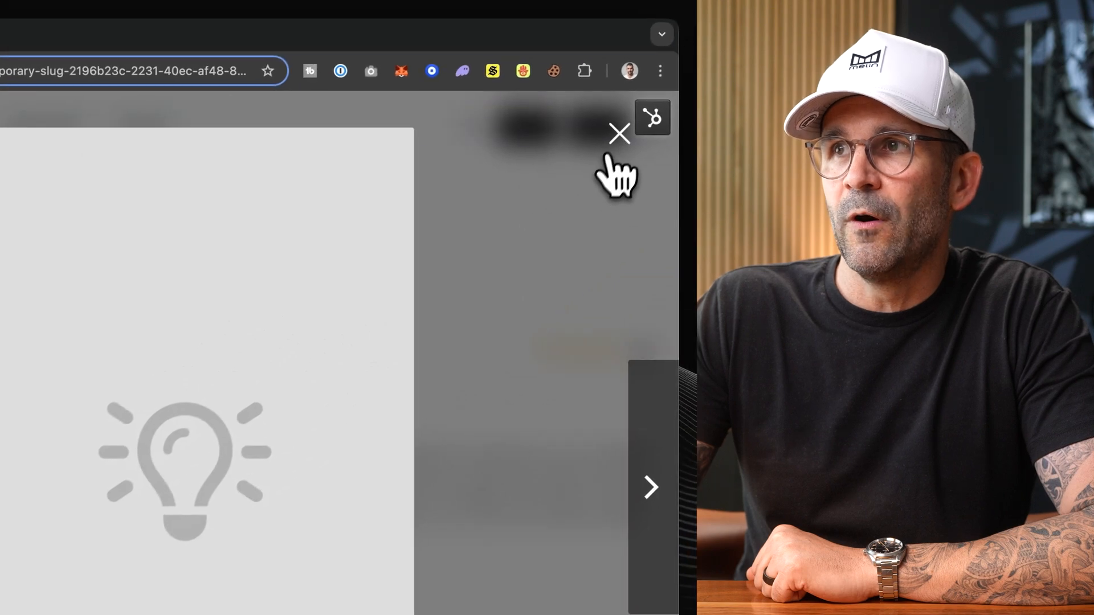
left_click(618, 133)
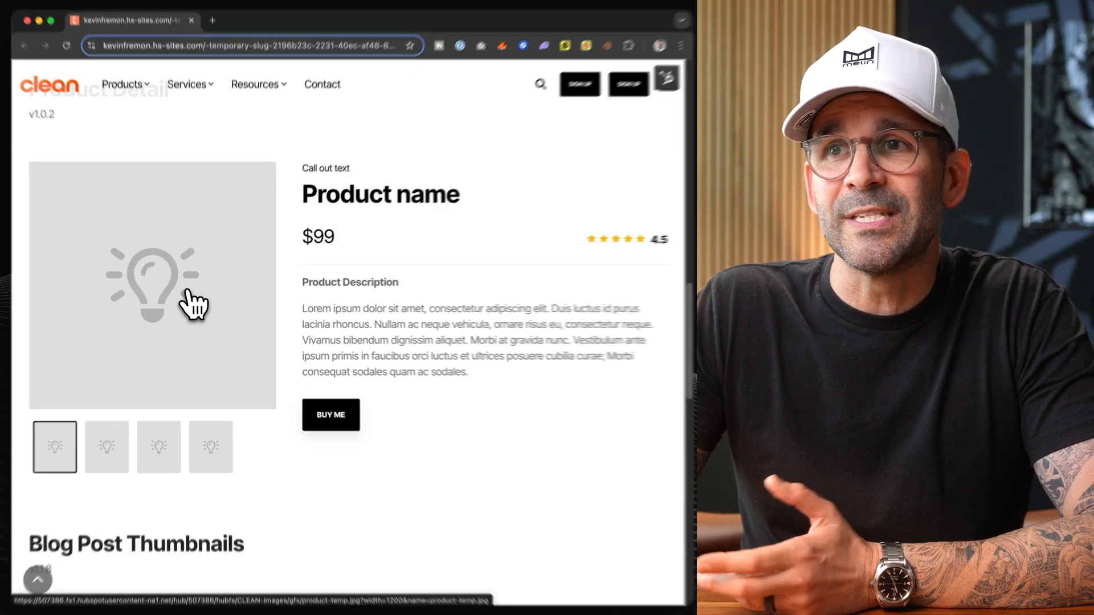
left_click(152, 284)
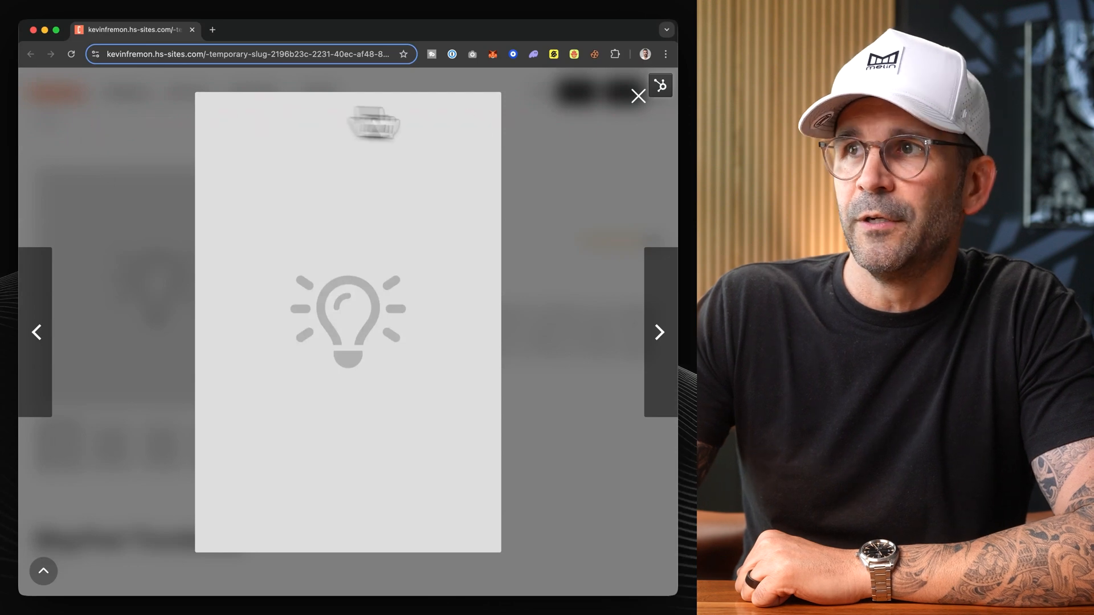
left_click(636, 96)
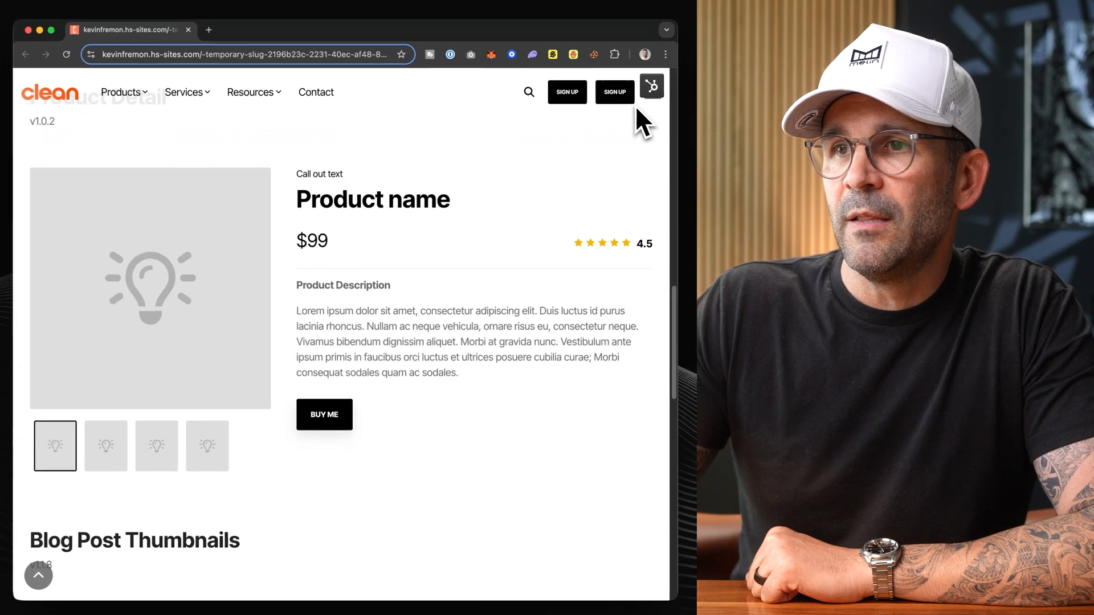
Scroll to the Blog Post Thumbnails v1.1.8 section showing three post cards
scroll("down", 3)
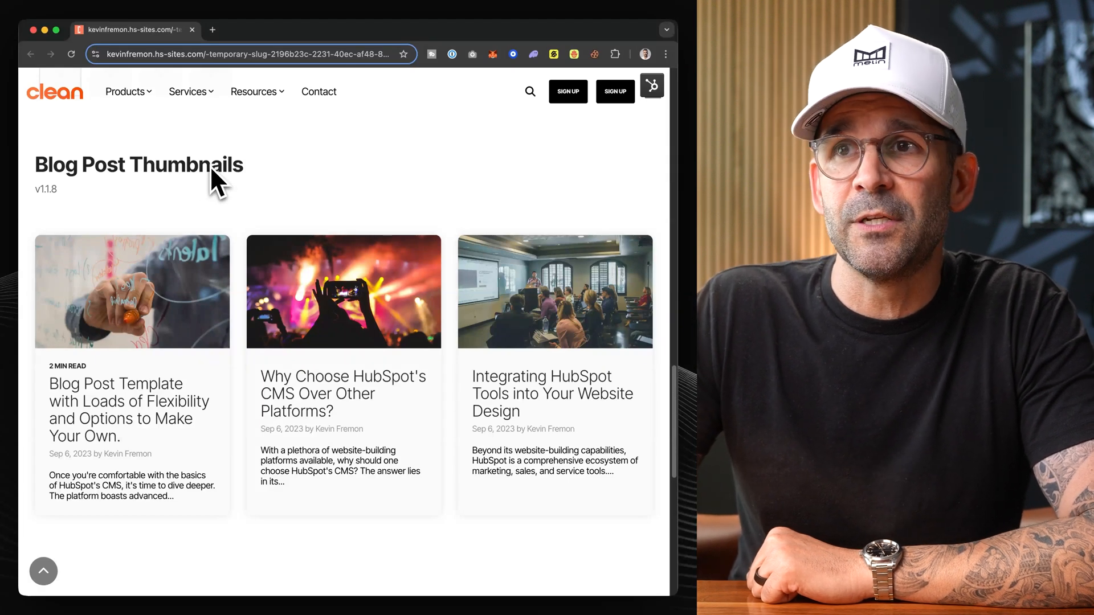
mouse_move(55, 213)
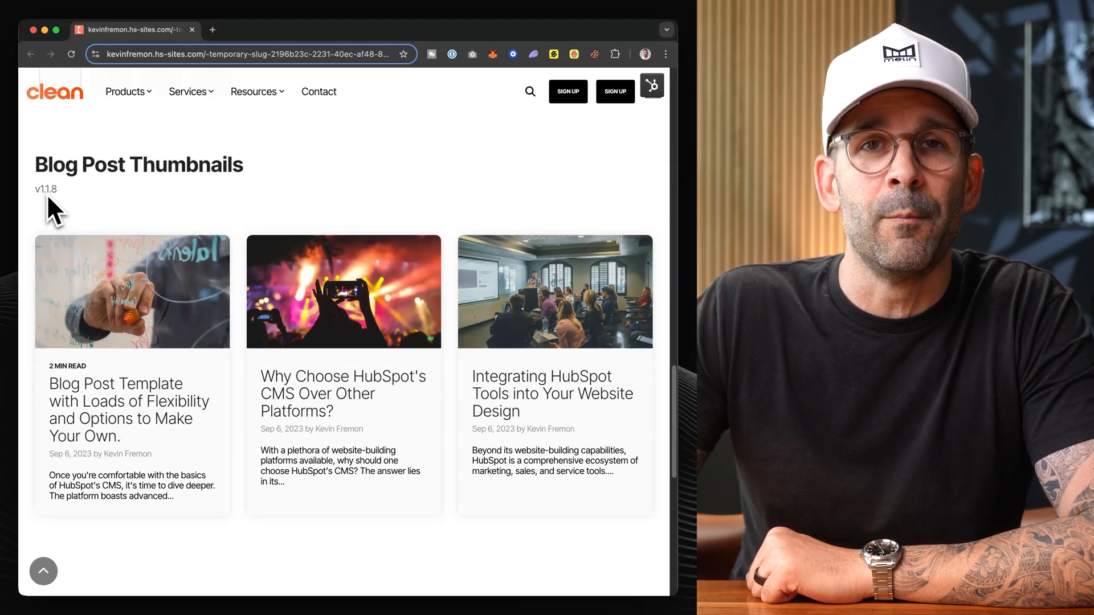
mouse_move(63, 252)
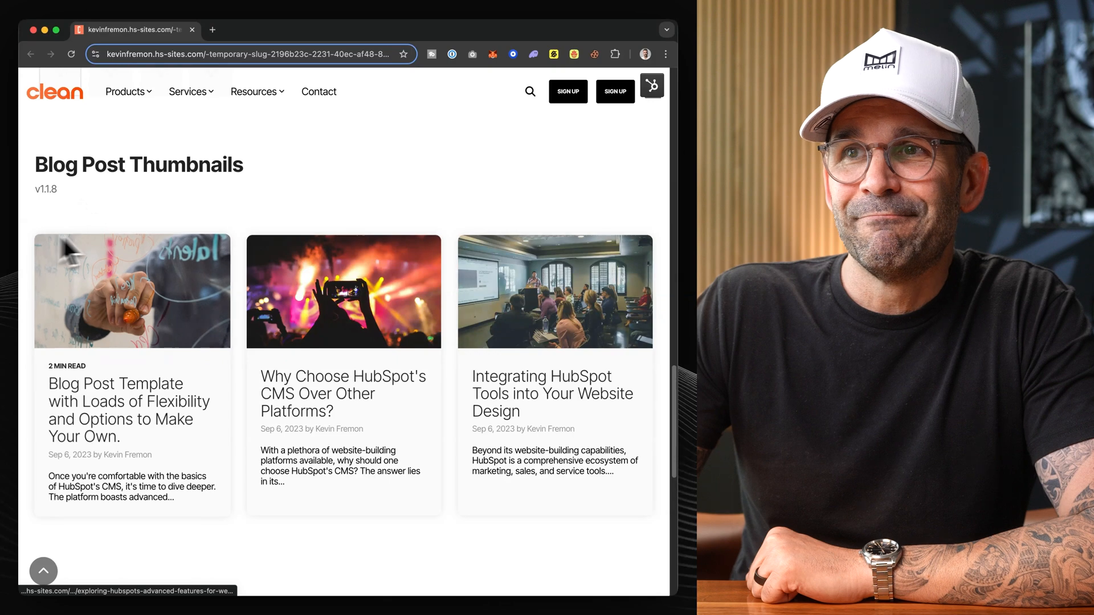
mouse_move(332, 262)
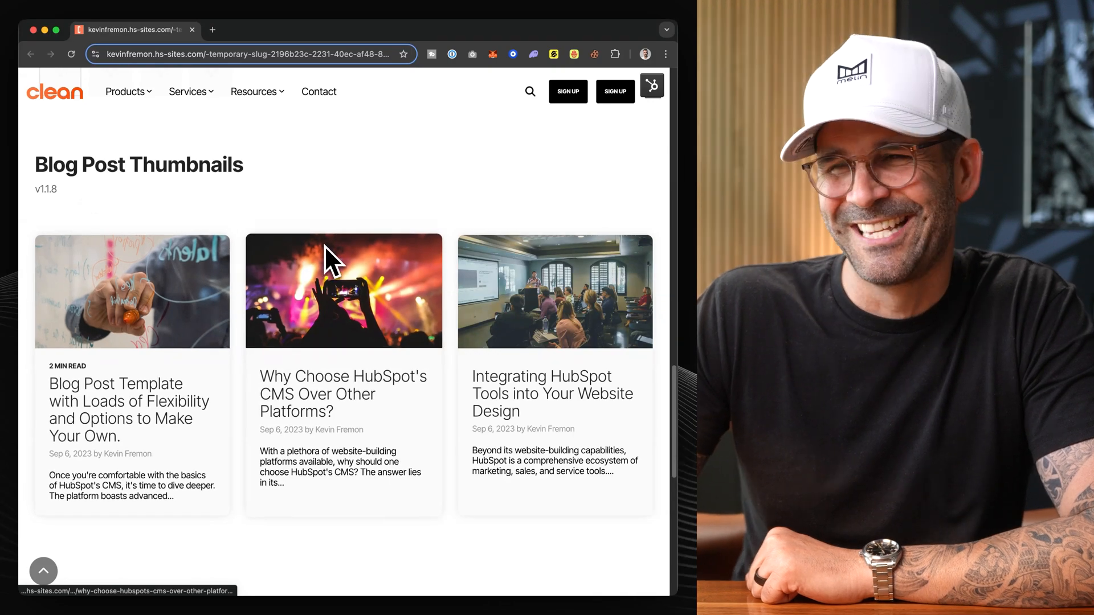
mouse_move(338, 272)
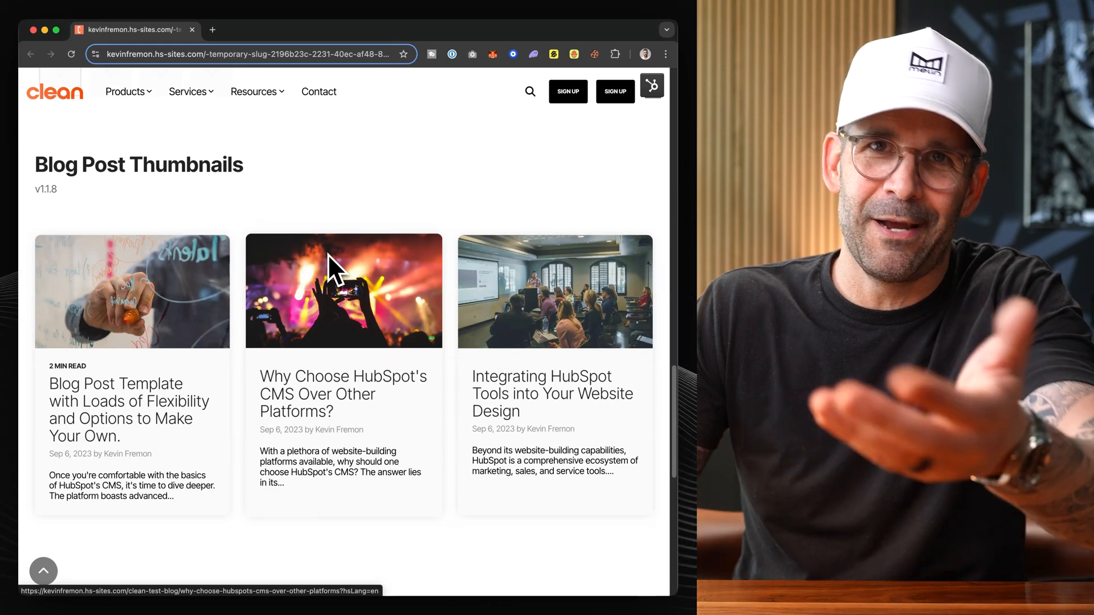
mouse_move(325, 321)
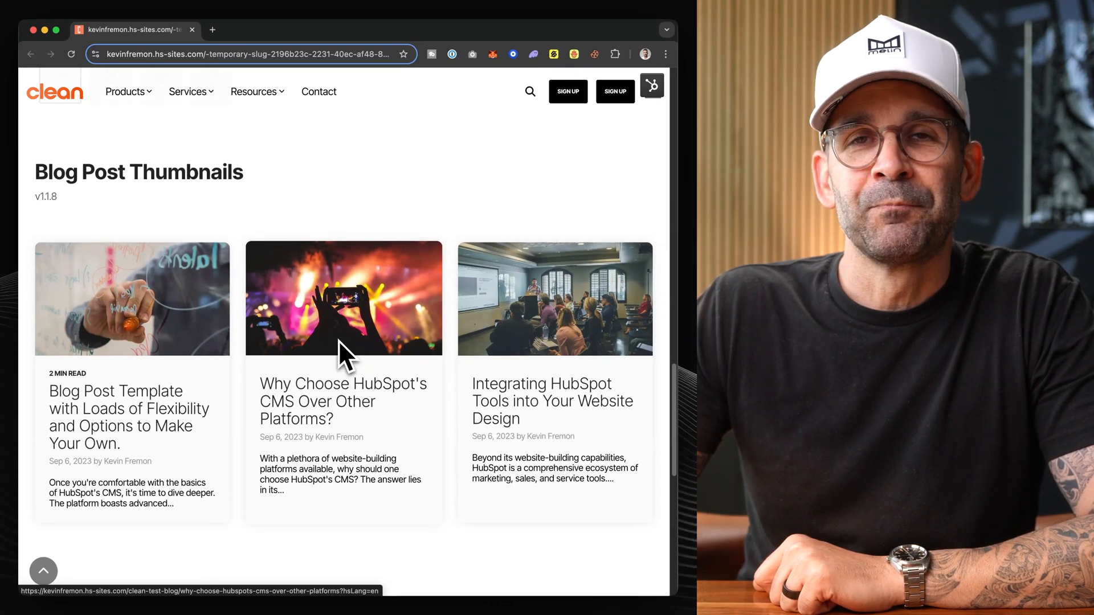
scroll("up", 3)
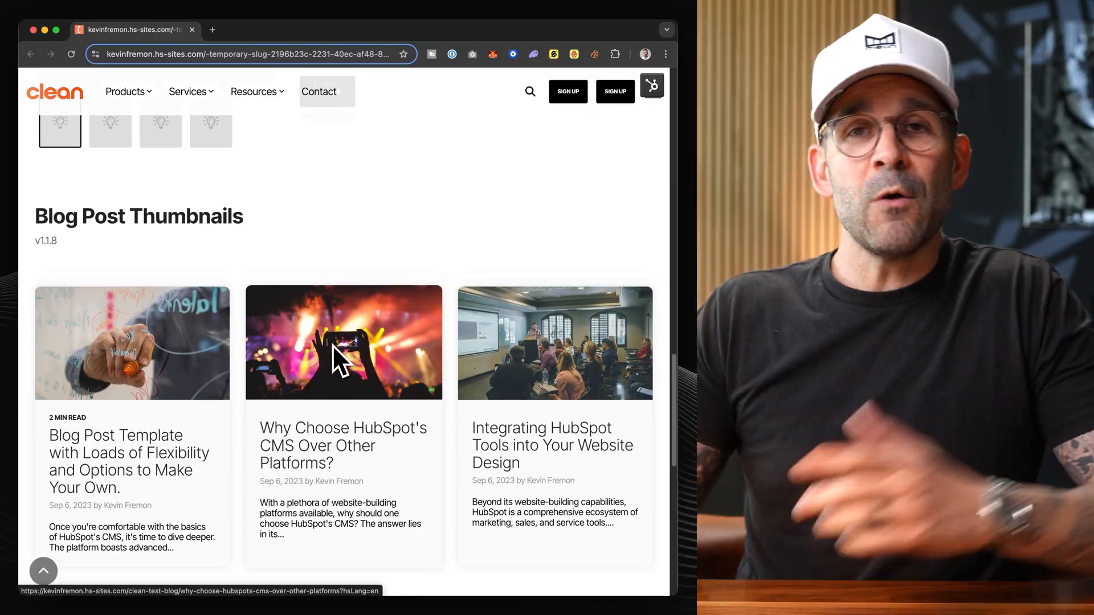